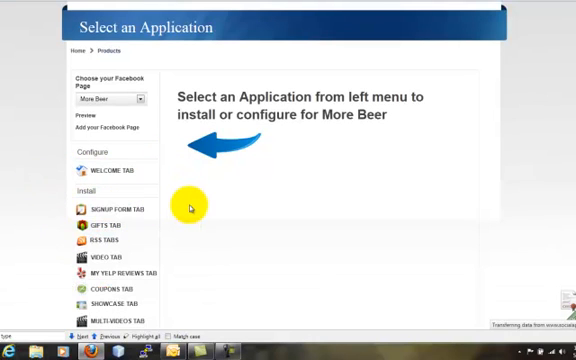
Choose the Signup Form Tab app and add it to the More Beer fan page
{"action": "left_click", "coordinate": [112, 212]}
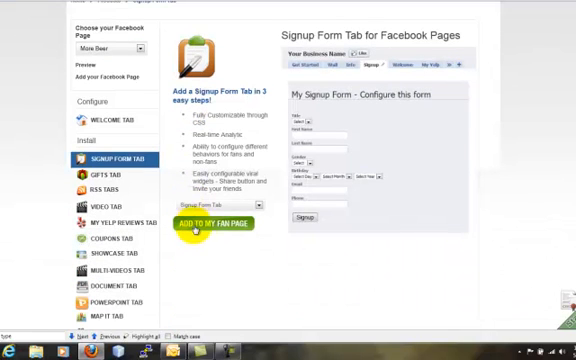
{"action": "left_click", "coordinate": [220, 224]}
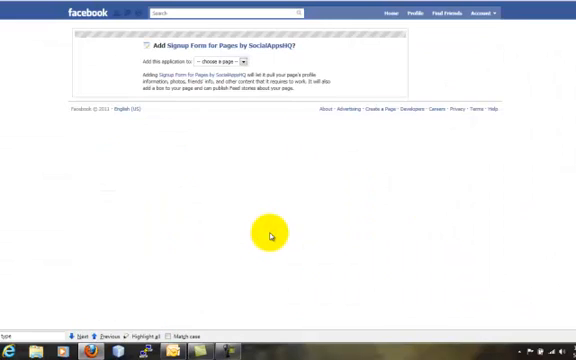
Confirm adding Signup Form for Pages to the More Beer page
{"action": "left_click", "coordinate": [224, 64]}
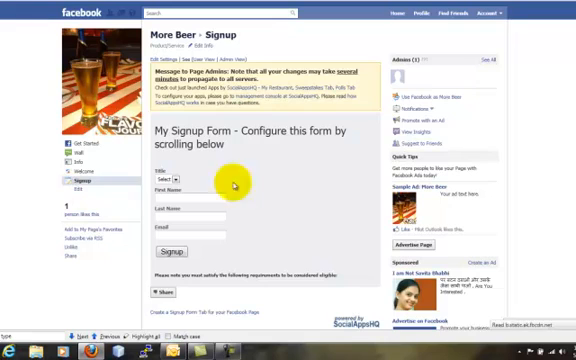
{"action": "mouse_move", "coordinate": [320, 186]}
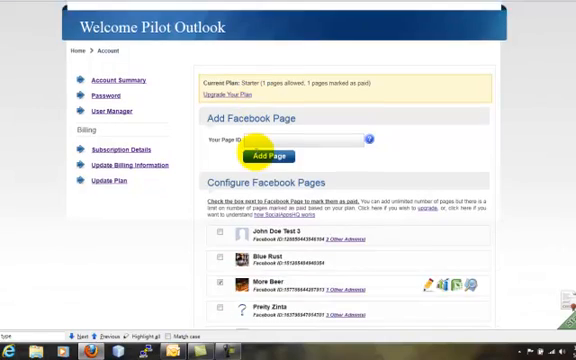
Review the Non-Fan Display landing image choices in the Signup Form Tab settings
{"action": "scroll", "scroll_direction": "down", "scroll_amount": 3}
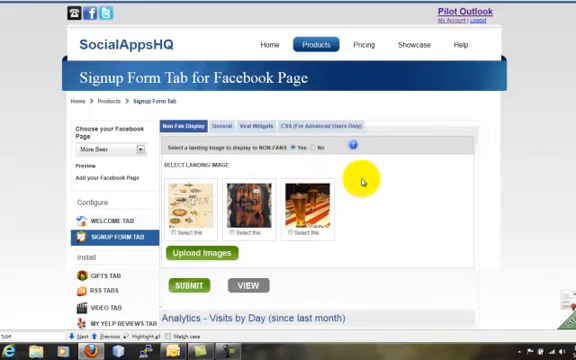
{"action": "scroll", "scroll_direction": "down", "scroll_amount": 3}
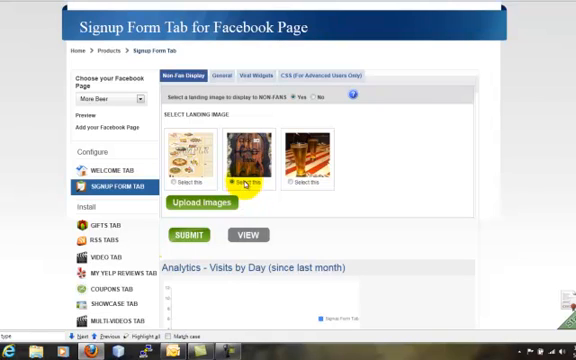
Review the Details form configuration: personal and address fields, eligibility and design settings
{"action": "left_click", "coordinate": [230, 72]}
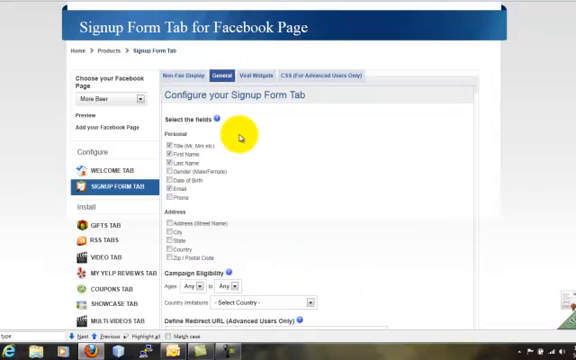
{"action": "scroll", "scroll_direction": "down", "scroll_amount": 3}
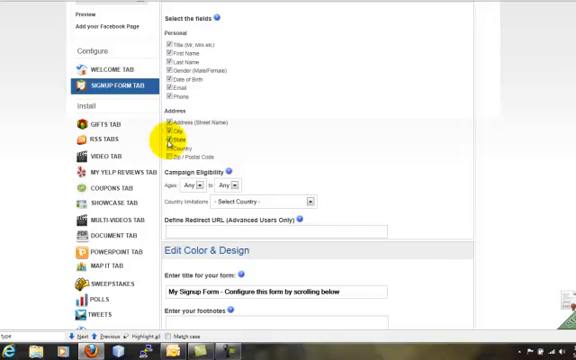
{"action": "scroll", "scroll_direction": "down", "scroll_amount": 3}
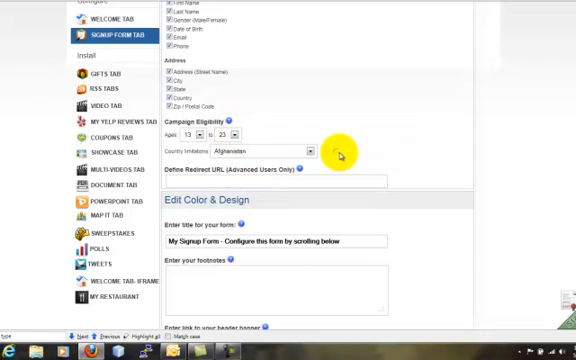
{"action": "scroll", "scroll_direction": "down", "scroll_amount": 3}
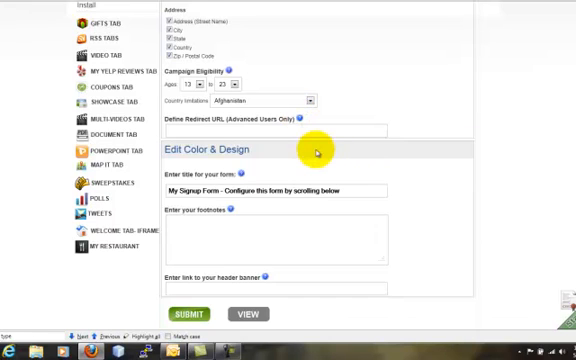
Save the Signup Form Tab settings and view the updated tab live on Facebook
{"action": "scroll", "scroll_direction": "down", "scroll_amount": 3}
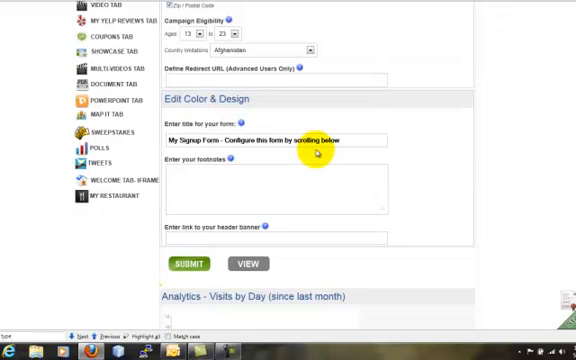
{"action": "scroll", "scroll_direction": "down", "scroll_amount": 3}
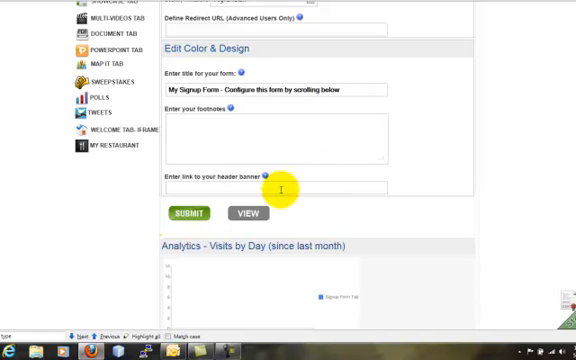
{"action": "scroll", "scroll_direction": "down", "scroll_amount": 3}
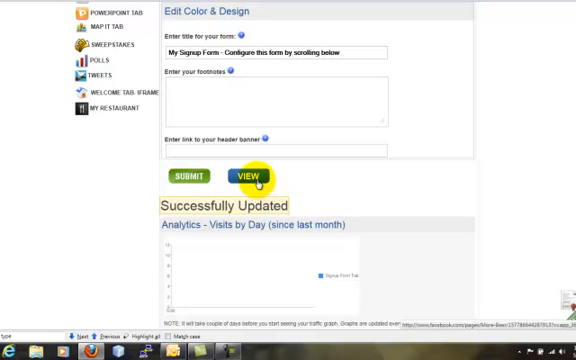
{"action": "left_click", "coordinate": [244, 176]}
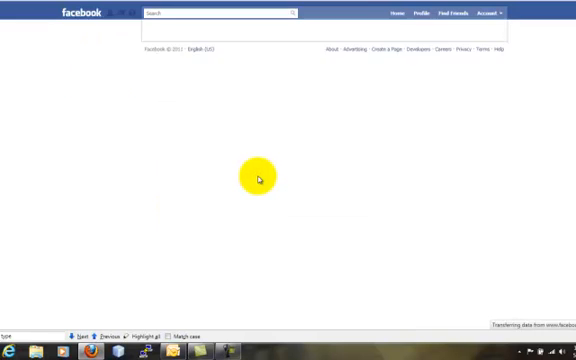
Fill the Signup tab form with sample details and submit the test entry
{"action": "left_click", "coordinate": [258, 180]}
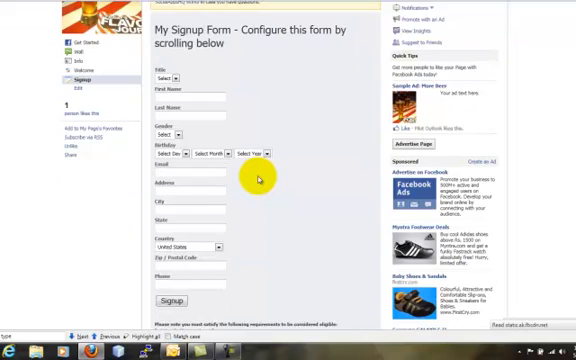
{"action": "mouse_move", "coordinate": [256, 180]}
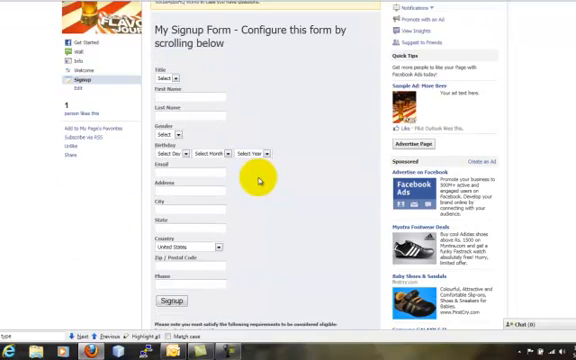
{"action": "scroll", "scroll_direction": "down", "scroll_amount": 3}
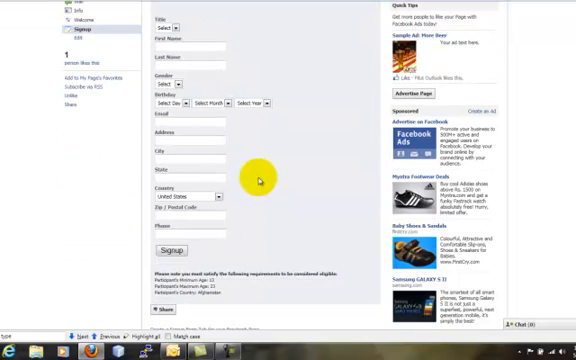
{"action": "mouse_move", "coordinate": [210, 290]}
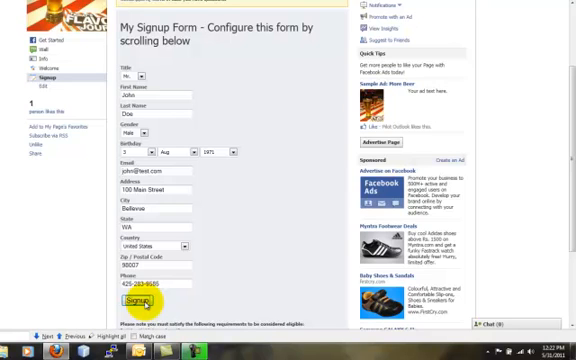
{"action": "left_click", "coordinate": [136, 298]}
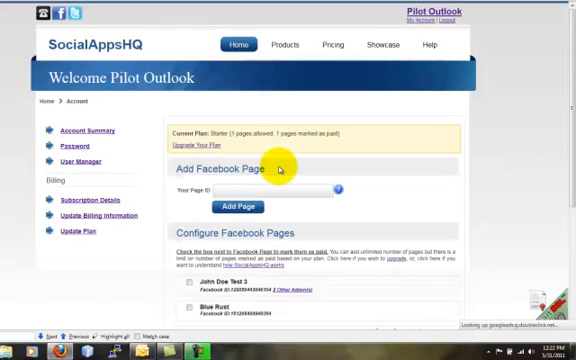
Scroll the account page to the Configure Facebook Pages list including More Beer
{"action": "scroll", "scroll_direction": "down", "scroll_amount": 3}
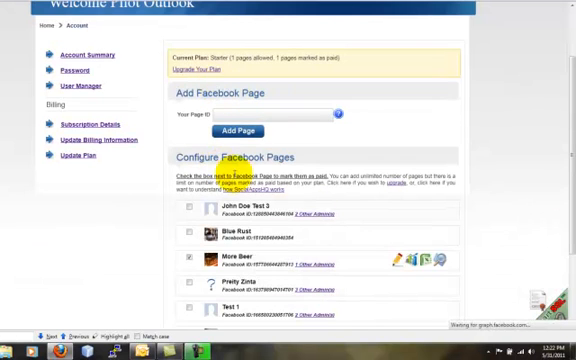